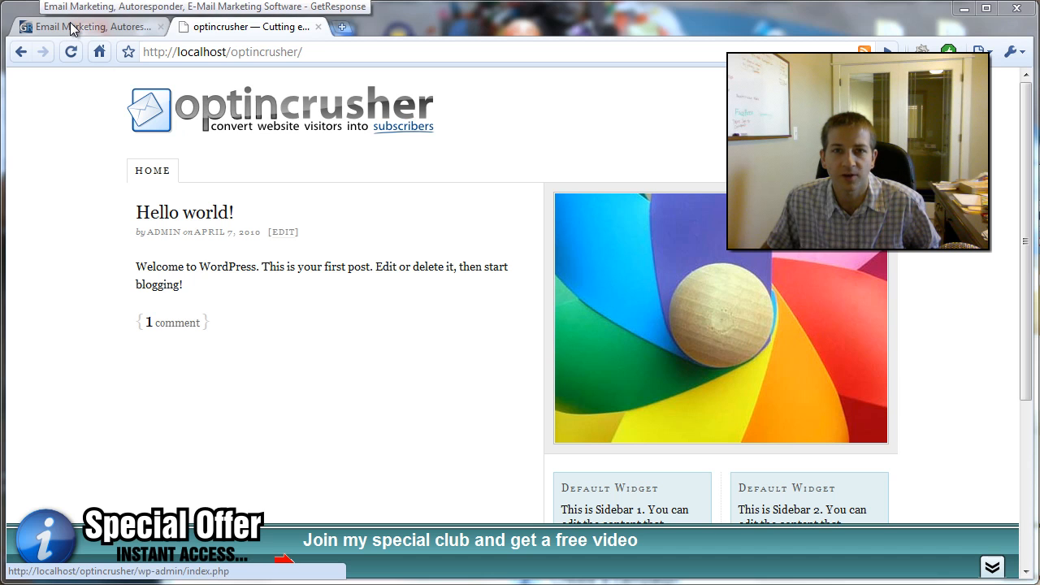
- Glance at the GetResponse account, then return to the optincrusher blog's admin Dashboard
left_click(89, 36)
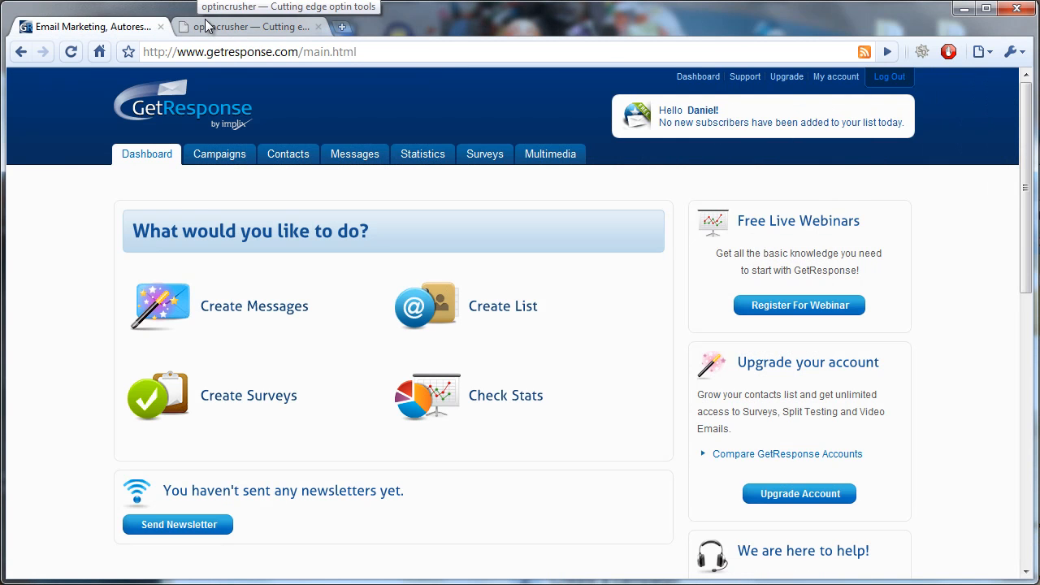
left_click(252, 26)
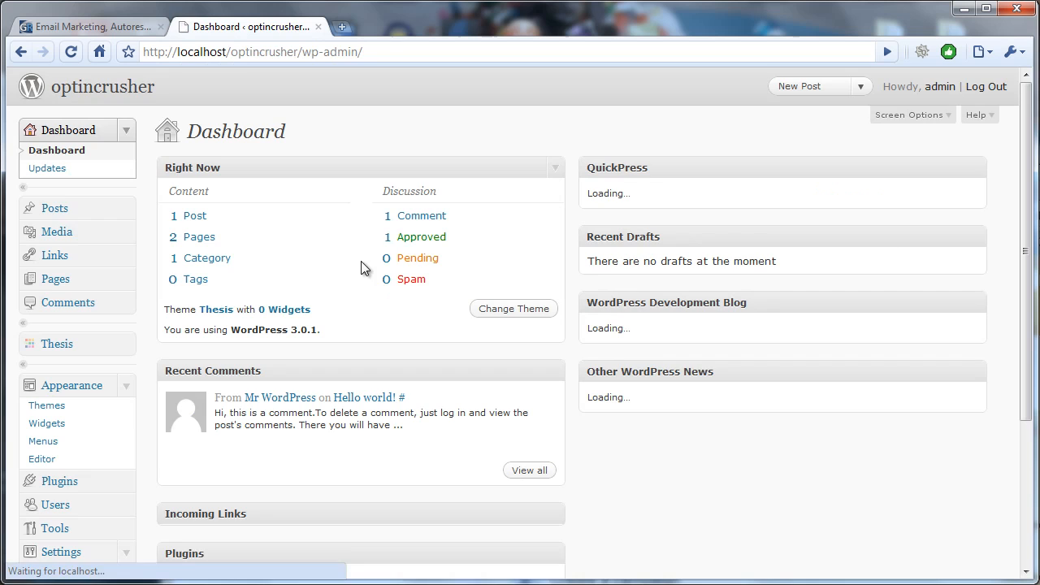
- Go to Settings > optincrusher to show the plugin's settings page
scroll("down", 3)
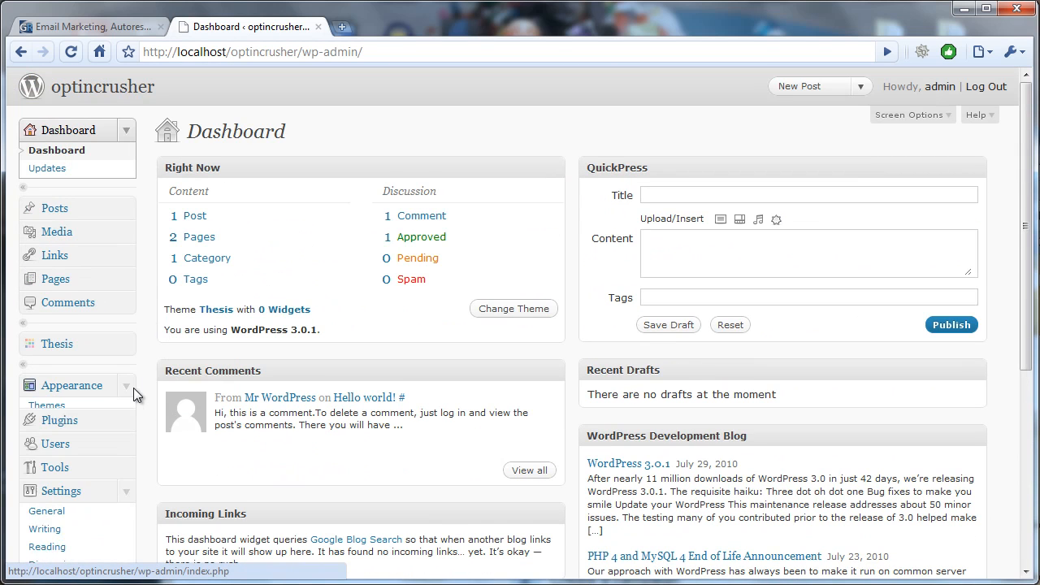
scroll("down", 3)
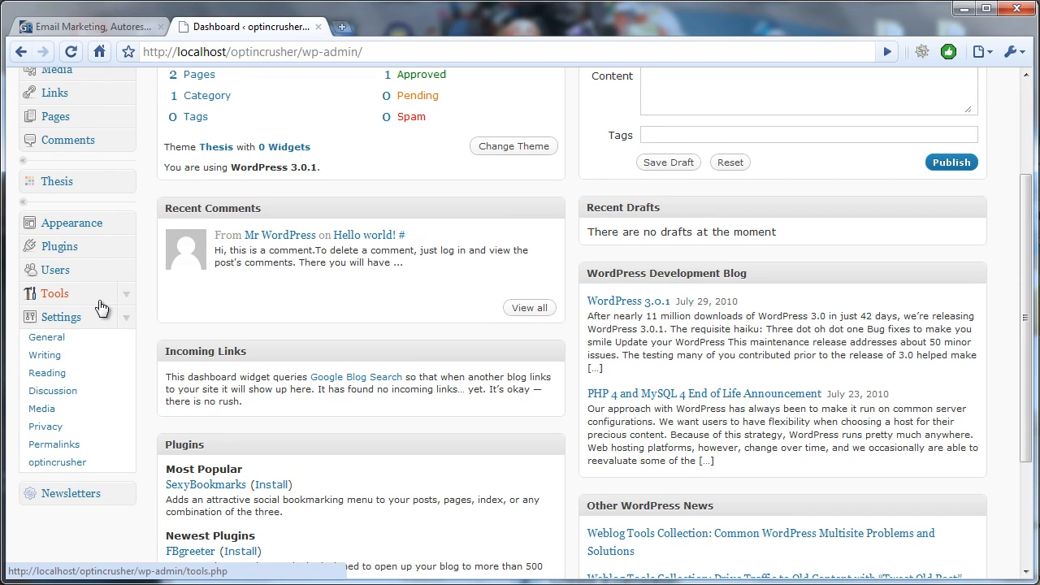
mouse_move(69, 468)
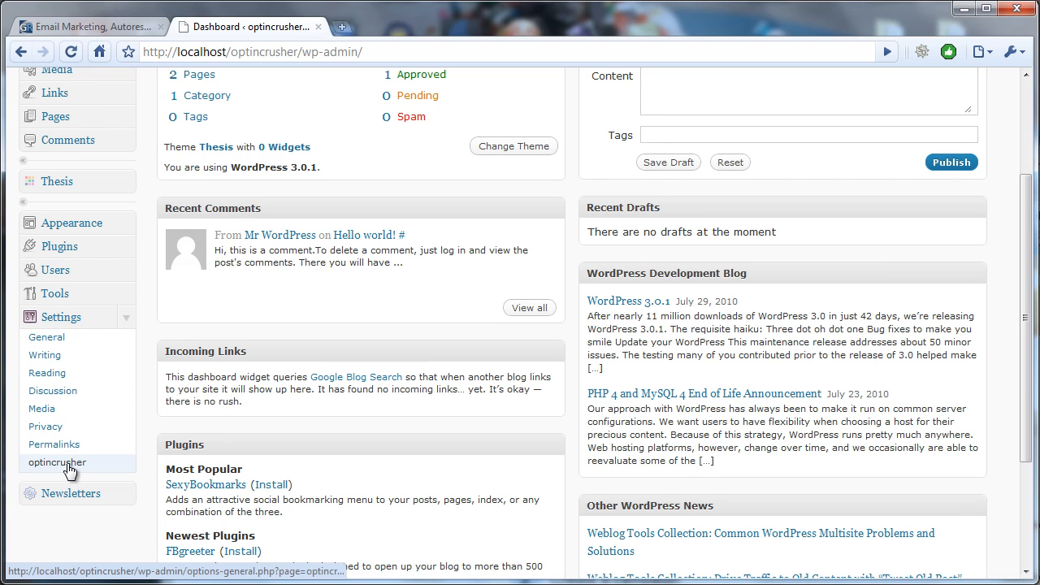
left_click(55, 463)
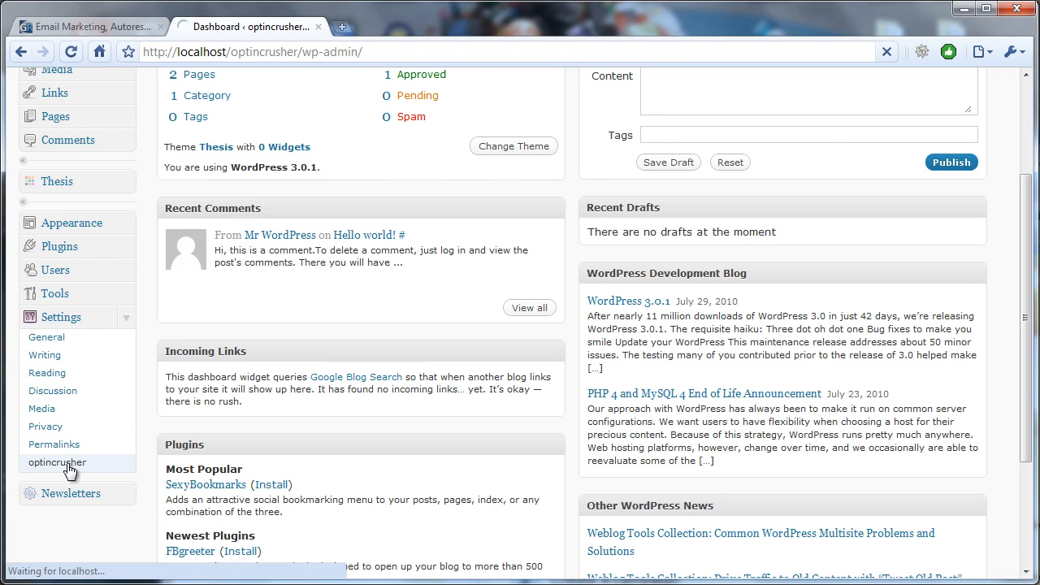
left_click(55, 461)
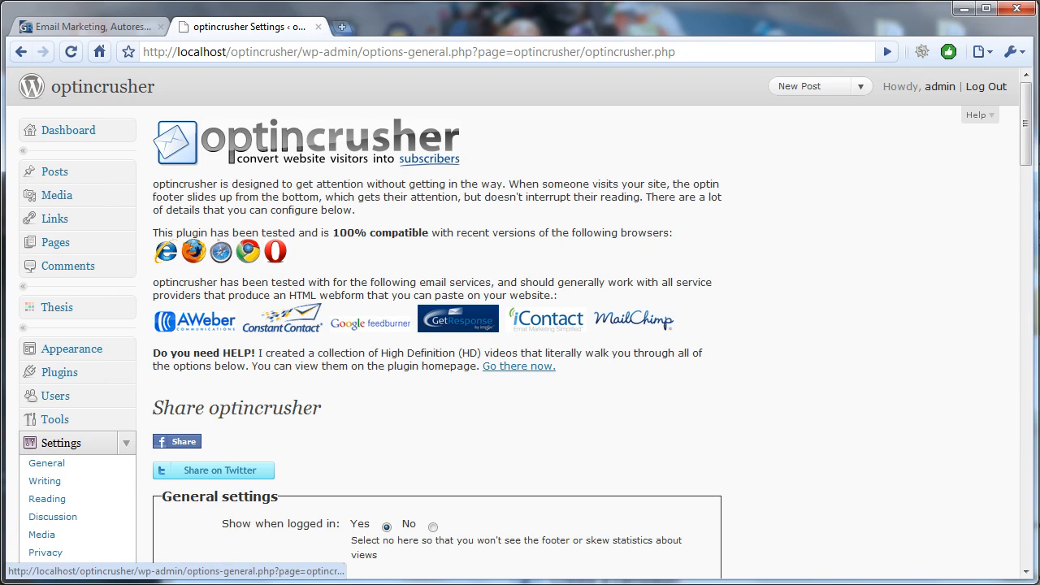
- Scroll down to the Optin form details section with its empty form-code box
scroll("down", 3)
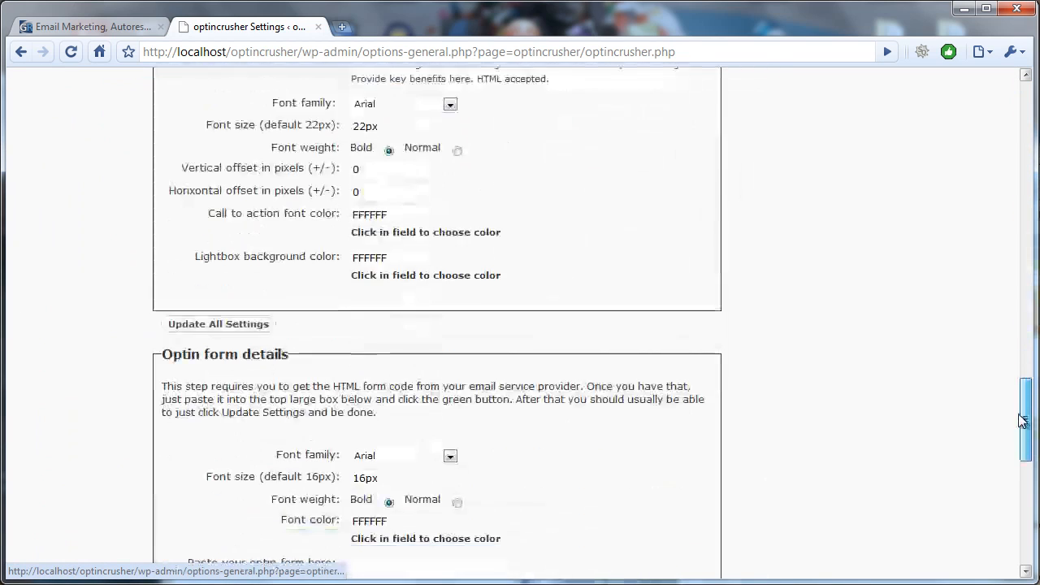
scroll("down", 3)
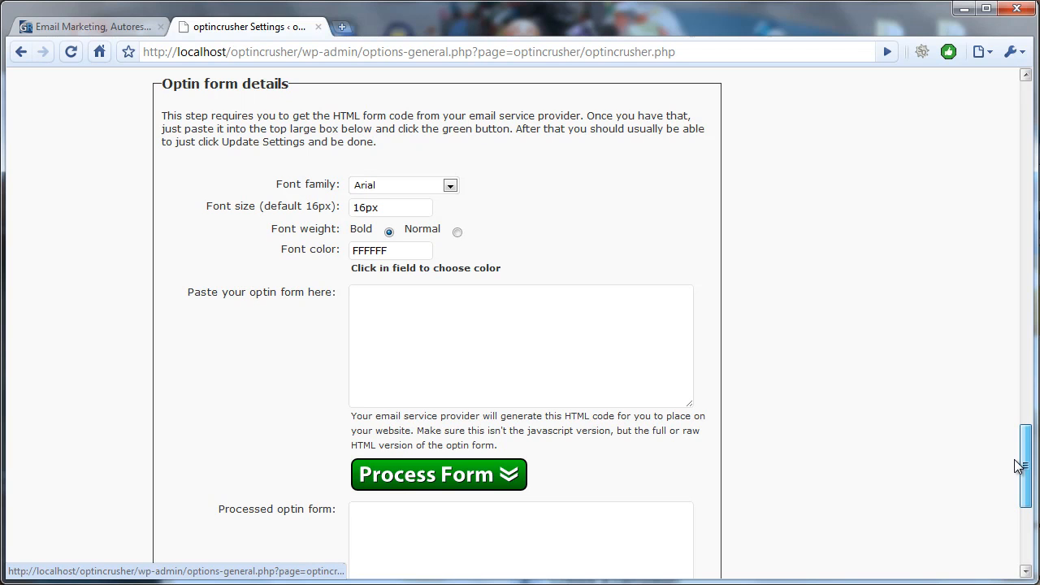
scroll("down", 3)
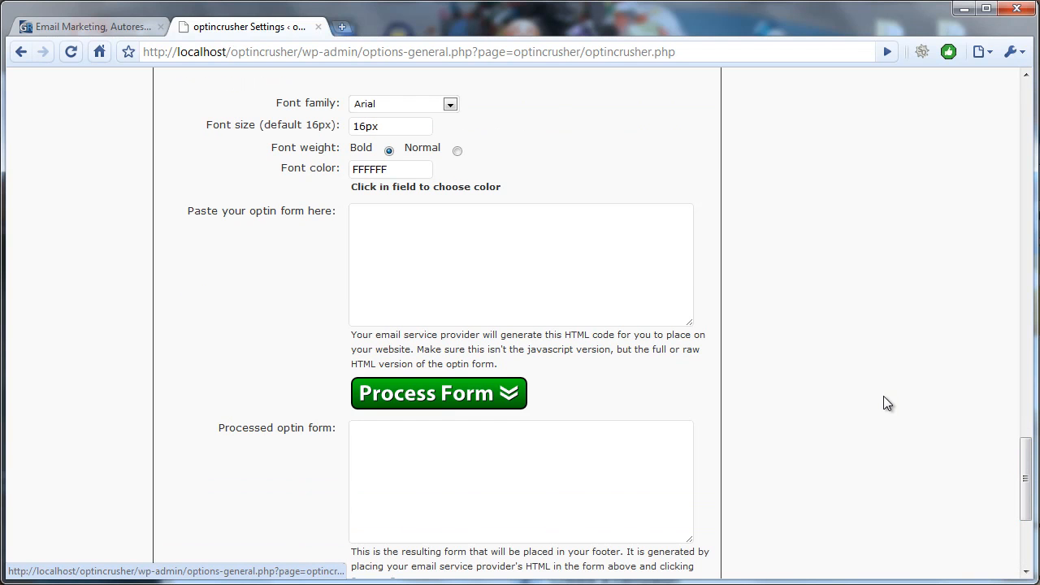
mouse_move(193, 215)
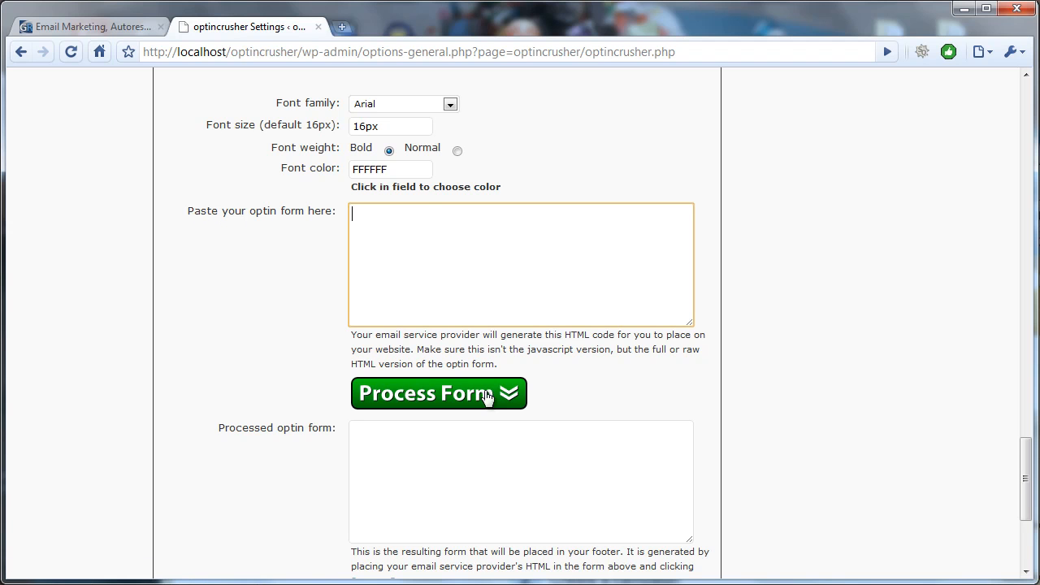
scroll("down", 3)
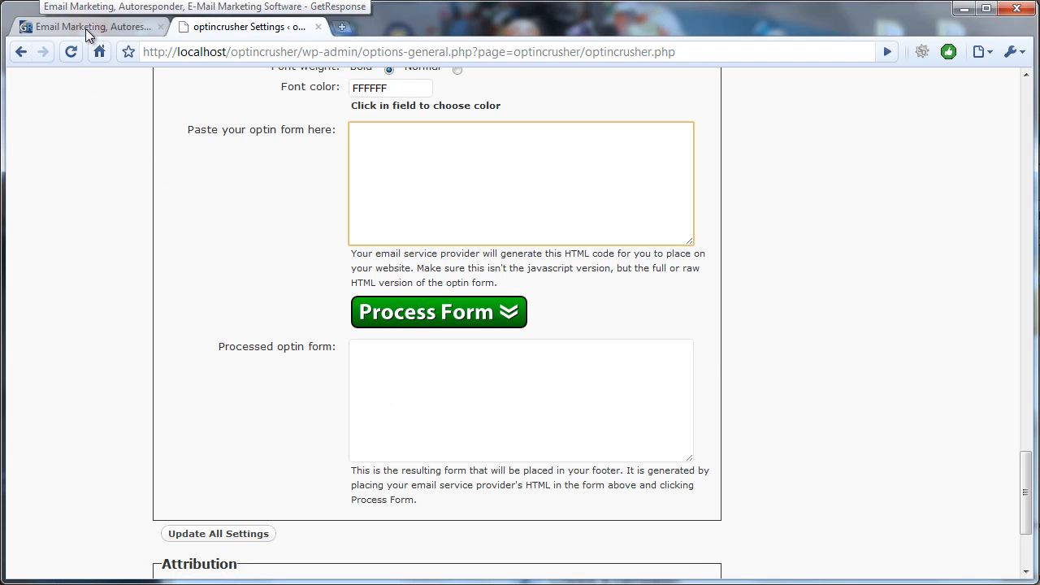
- In GetResponse, go to Contacts > Web Forms to list the existing test form
left_click(98, 26)
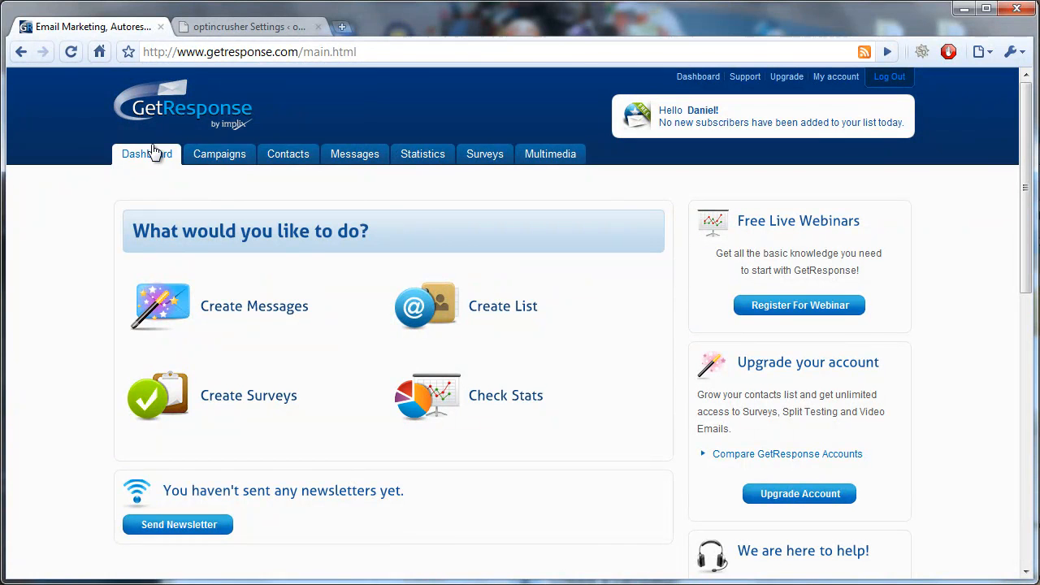
left_click(288, 153)
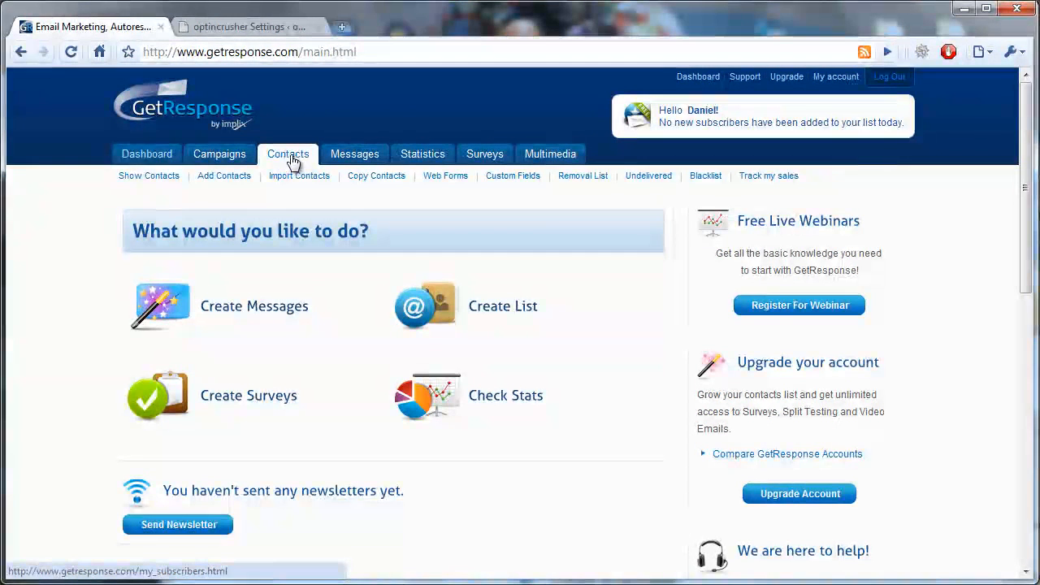
mouse_move(451, 185)
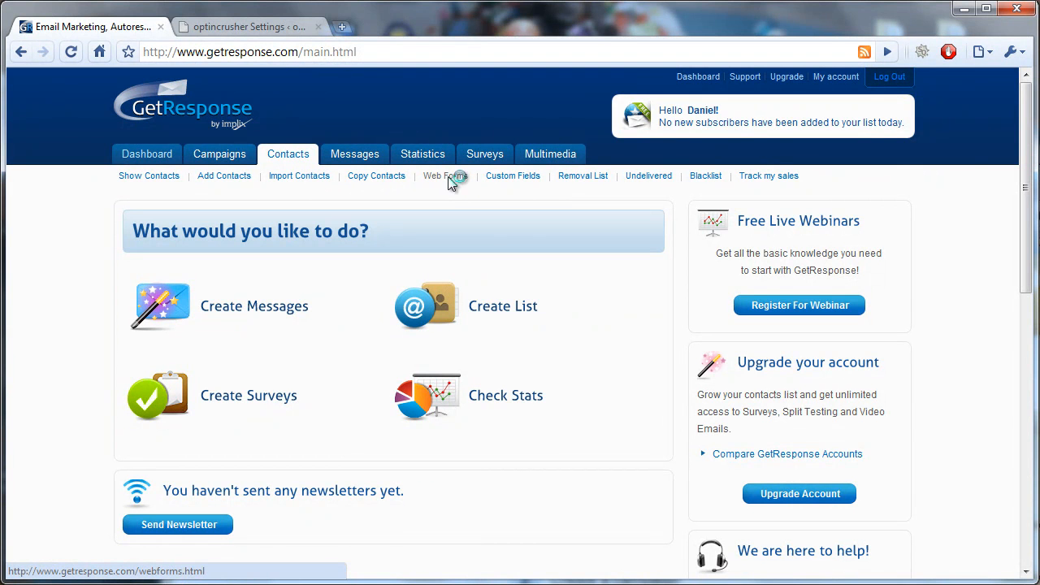
left_click(449, 176)
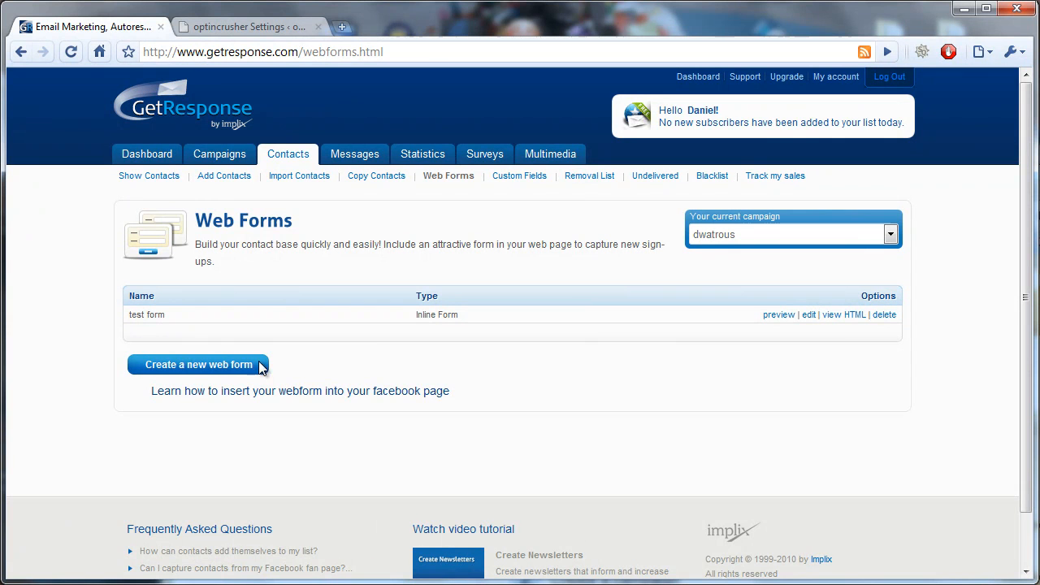
mouse_move(847, 318)
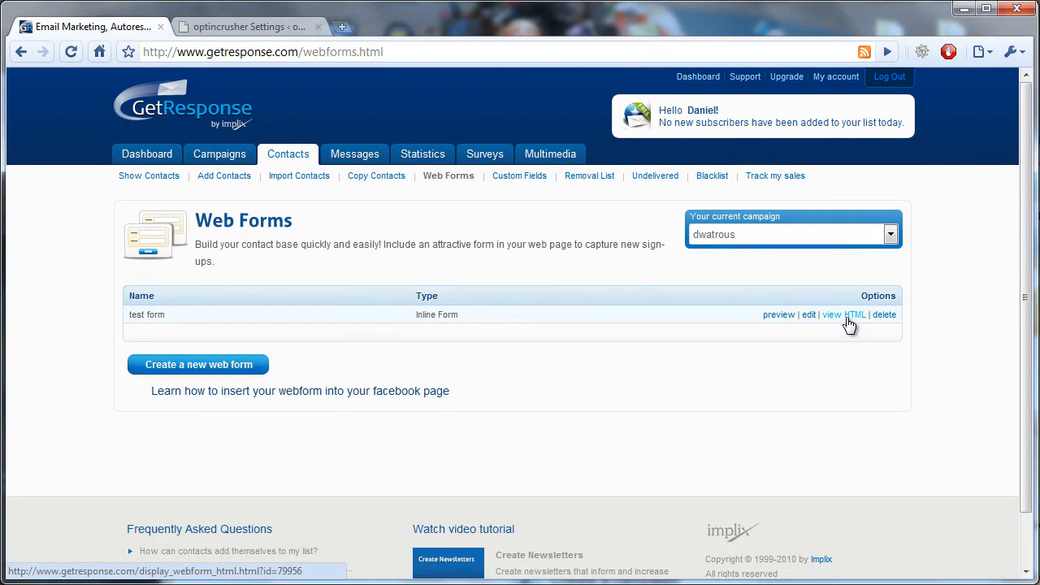
- Show the test form's HTML code for copying, then return to the plugin settings page
left_click(851, 315)
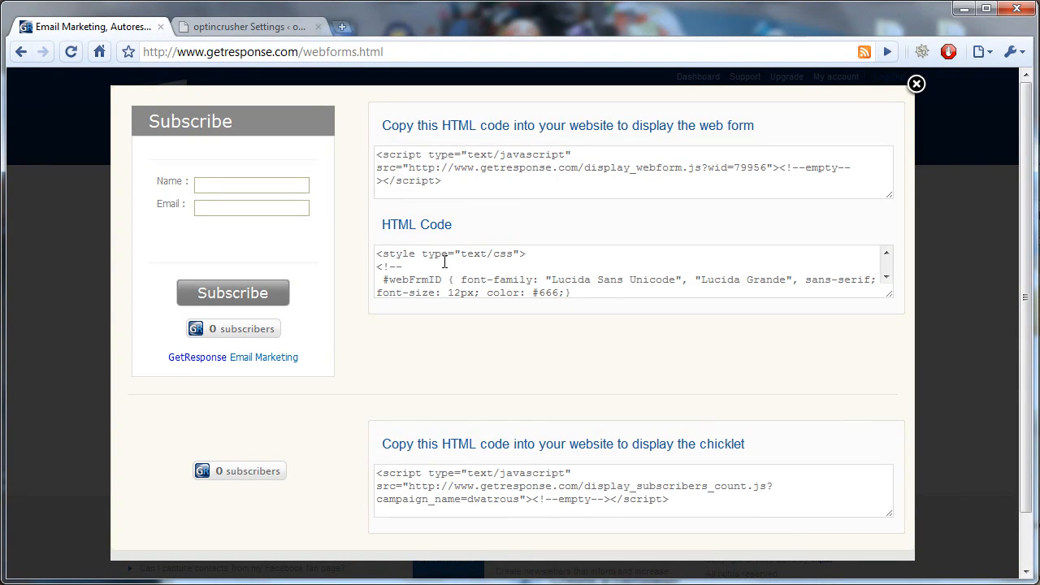
mouse_move(476, 260)
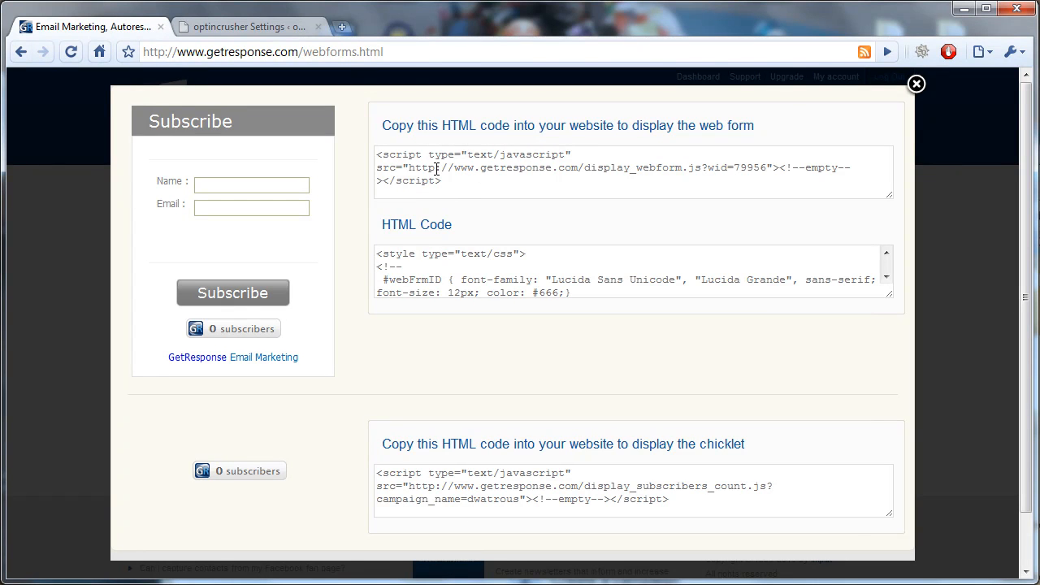
mouse_move(442, 266)
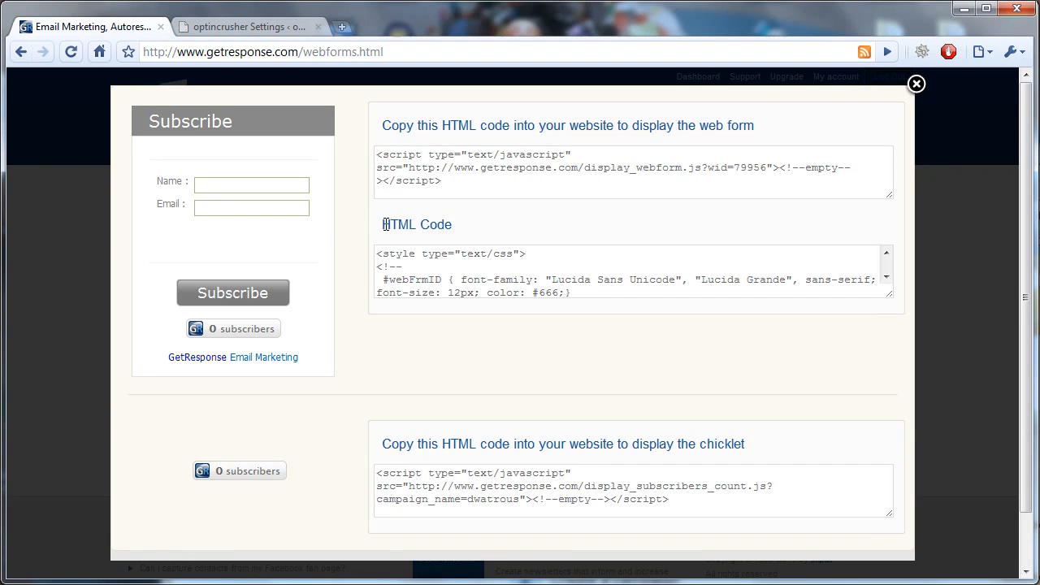
mouse_move(540, 273)
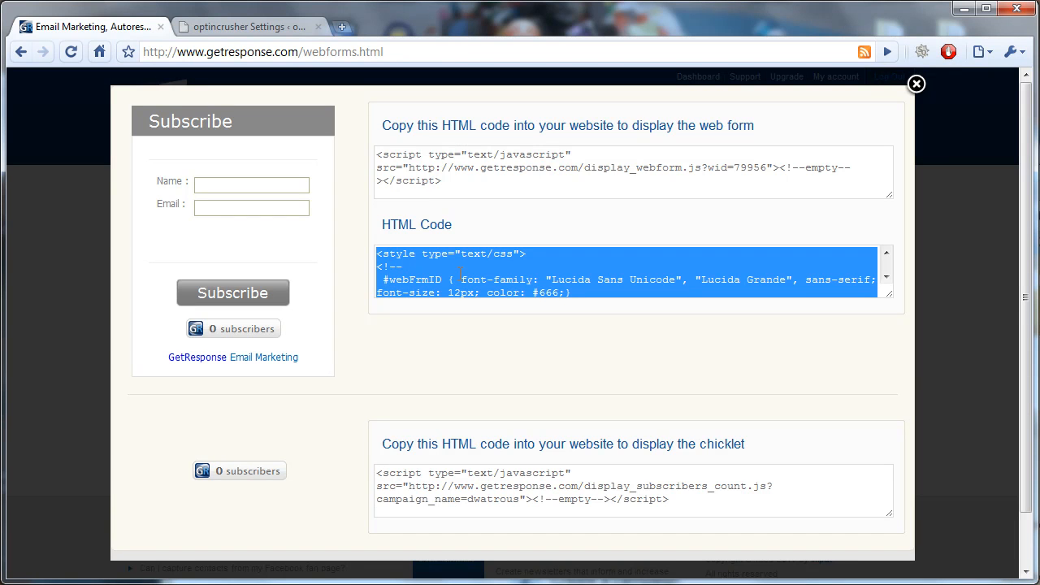
mouse_move(516, 351)
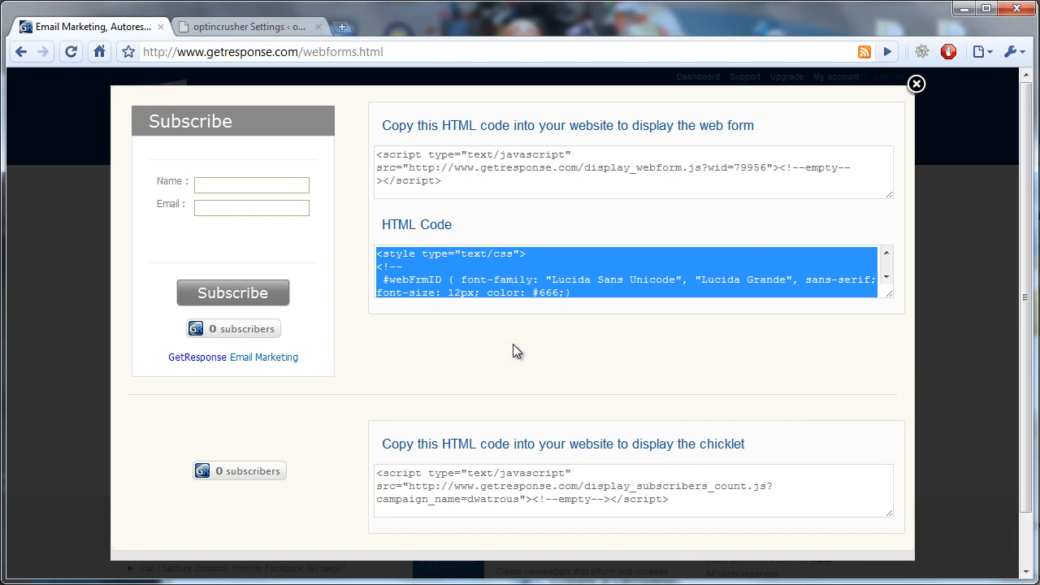
left_click(244, 26)
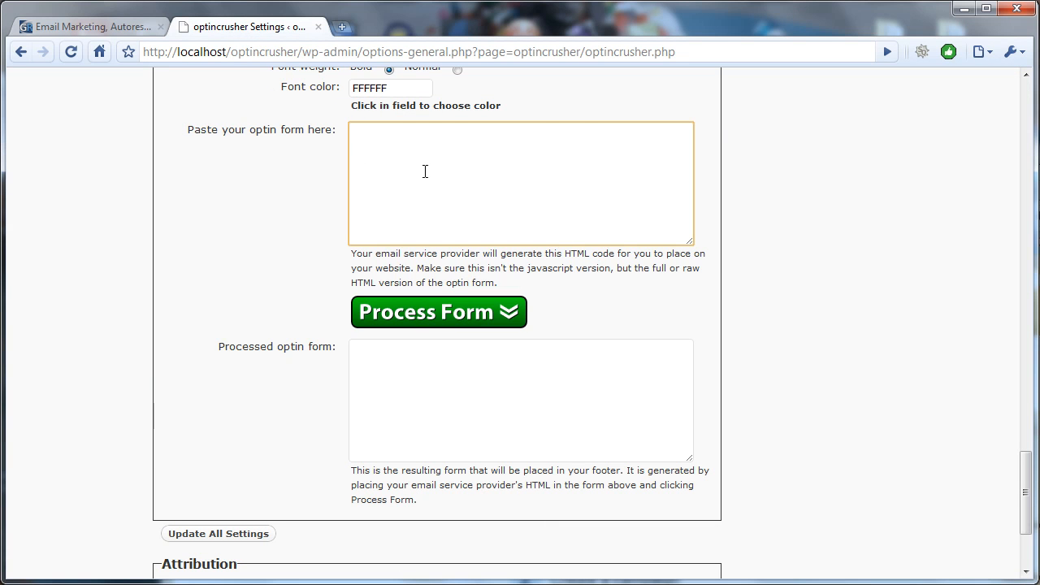
- Paste the GetResponse HTML form code and process it into the footer optin form
type("<html optin form code>")
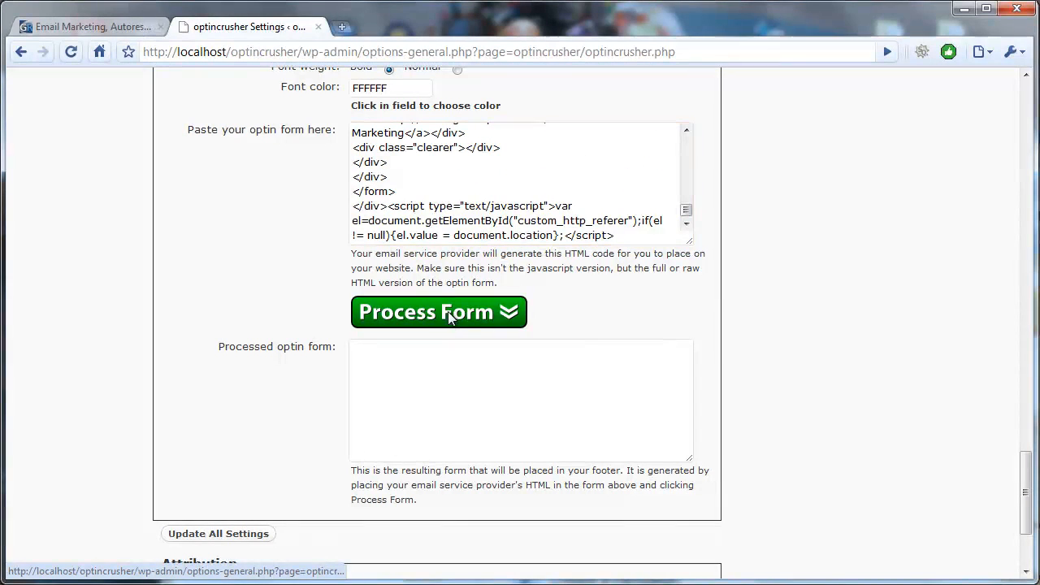
left_click(439, 312)
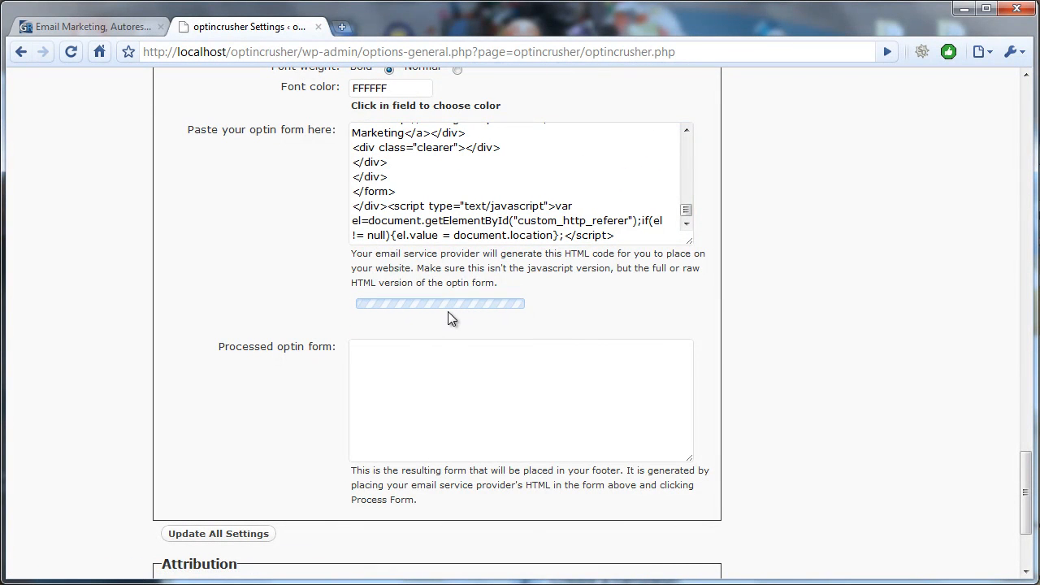
left_click(438, 304)
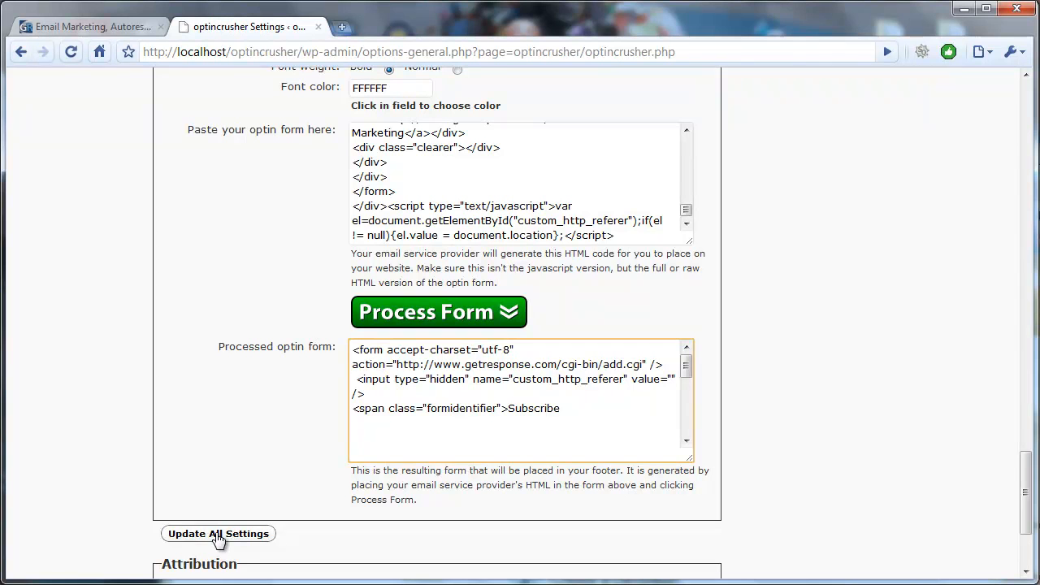
- Save the plugin with Update All Settings
left_click(218, 533)
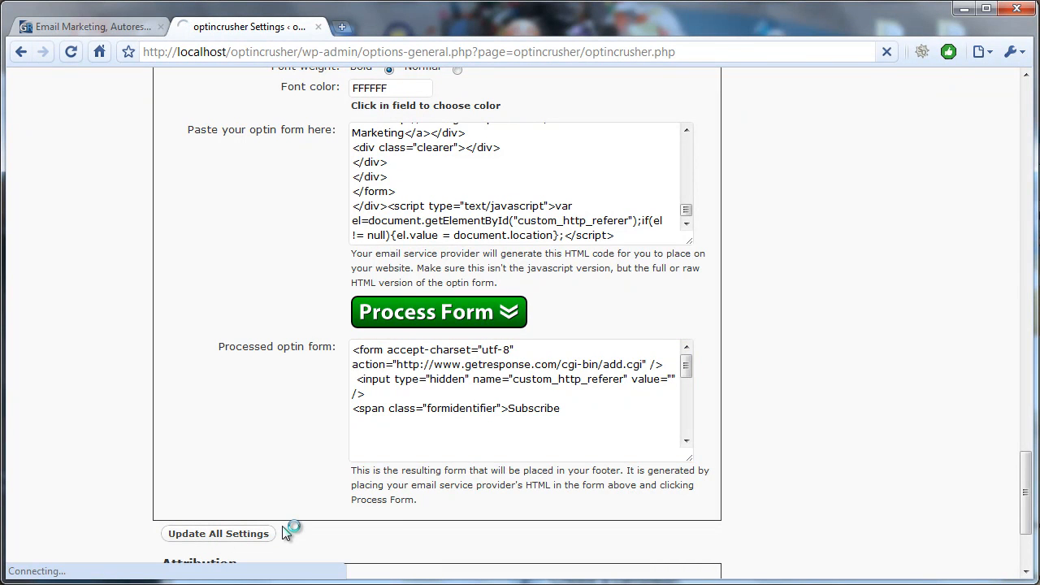
left_click(217, 533)
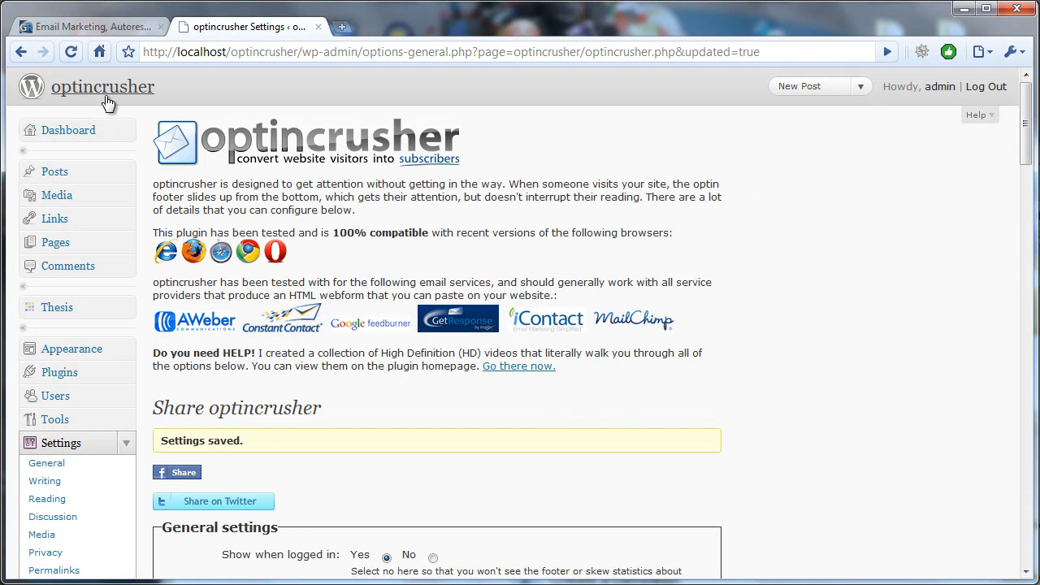
mouse_move(101, 88)
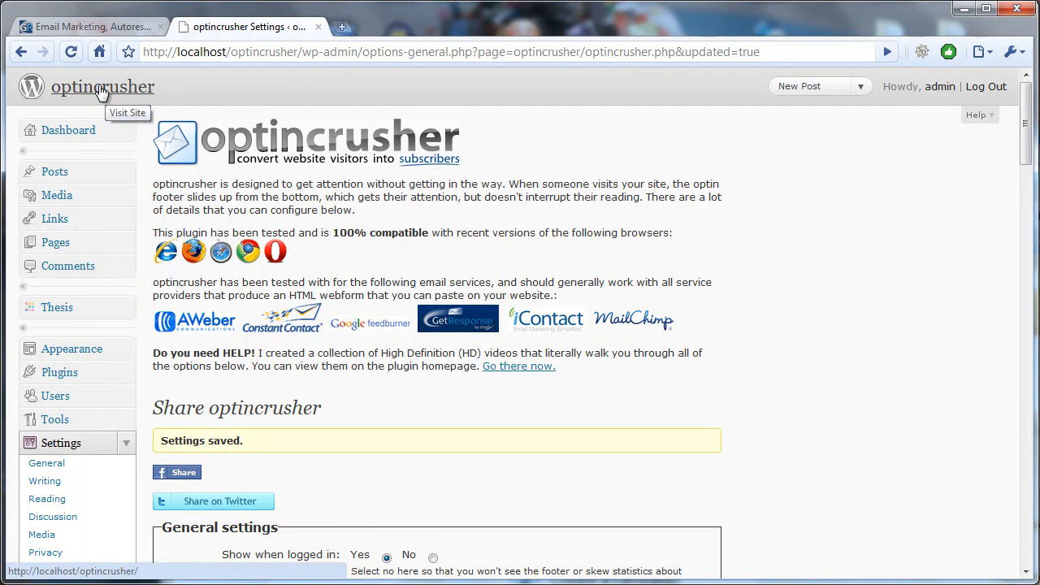
- Visit the live blog, spot the extra Subscribe label in the footer bar, and return to settings
left_click(102, 88)
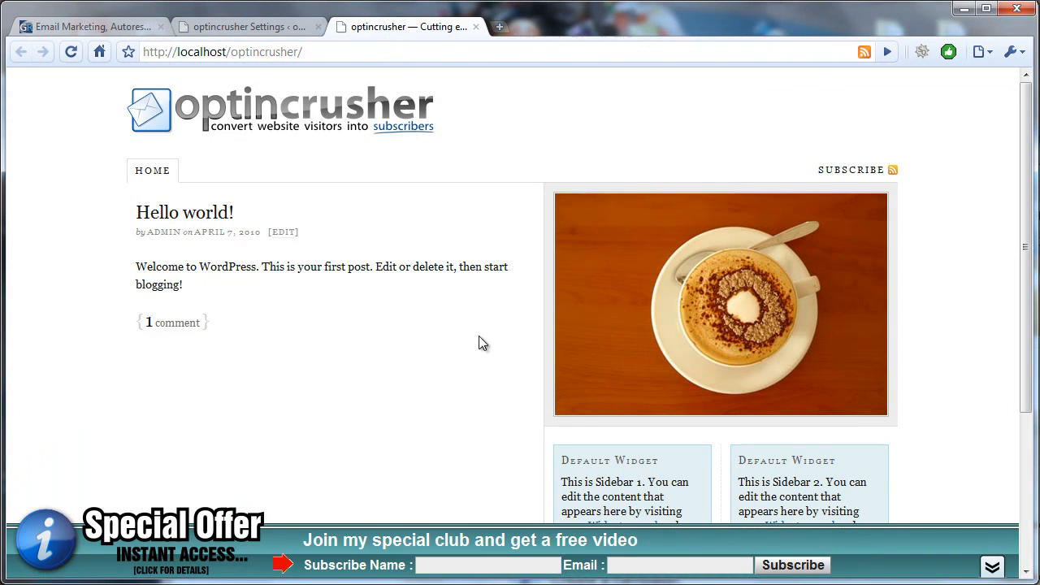
mouse_move(333, 569)
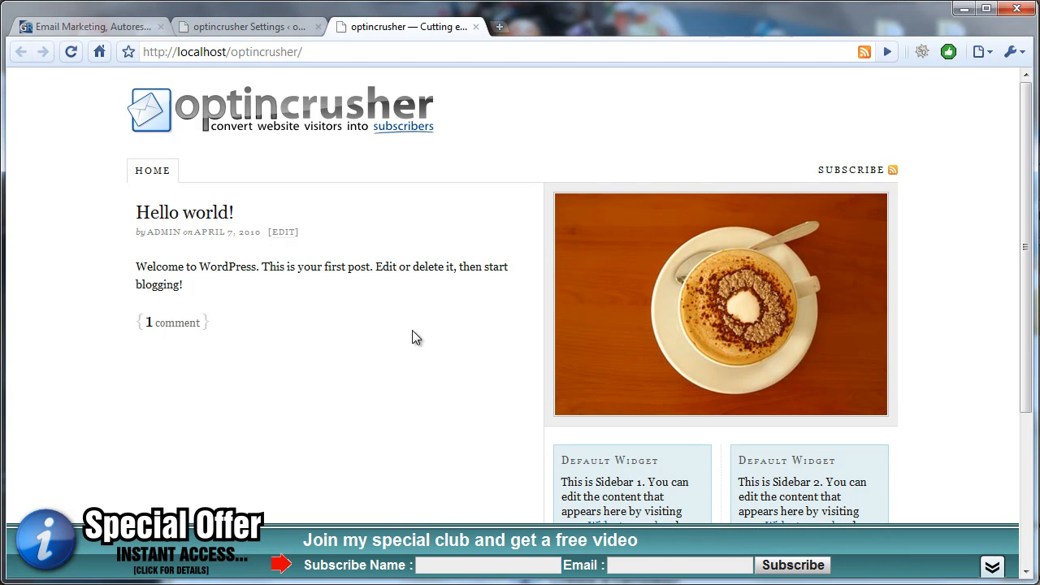
double_click(341, 565)
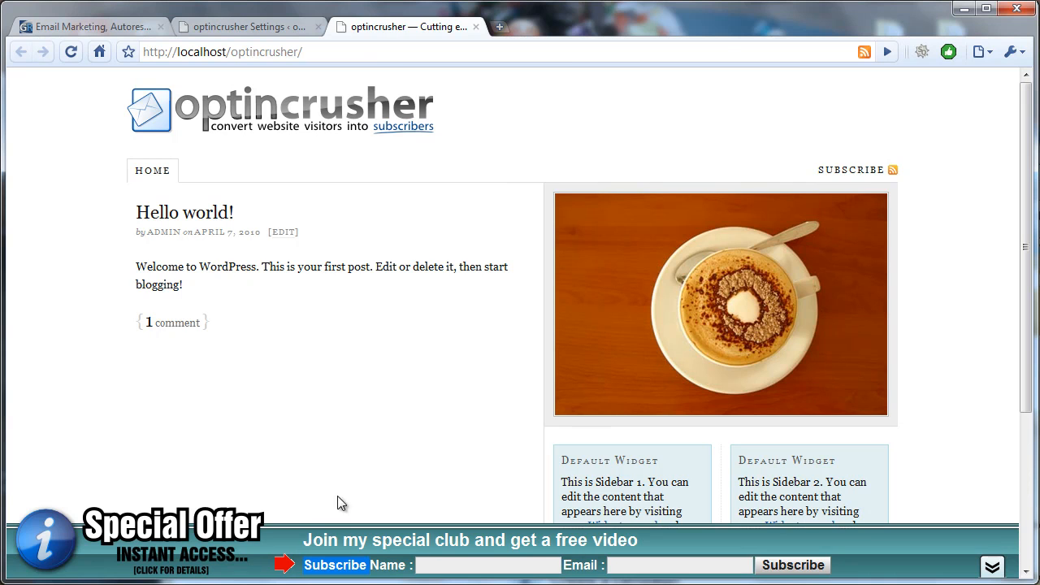
left_click(235, 26)
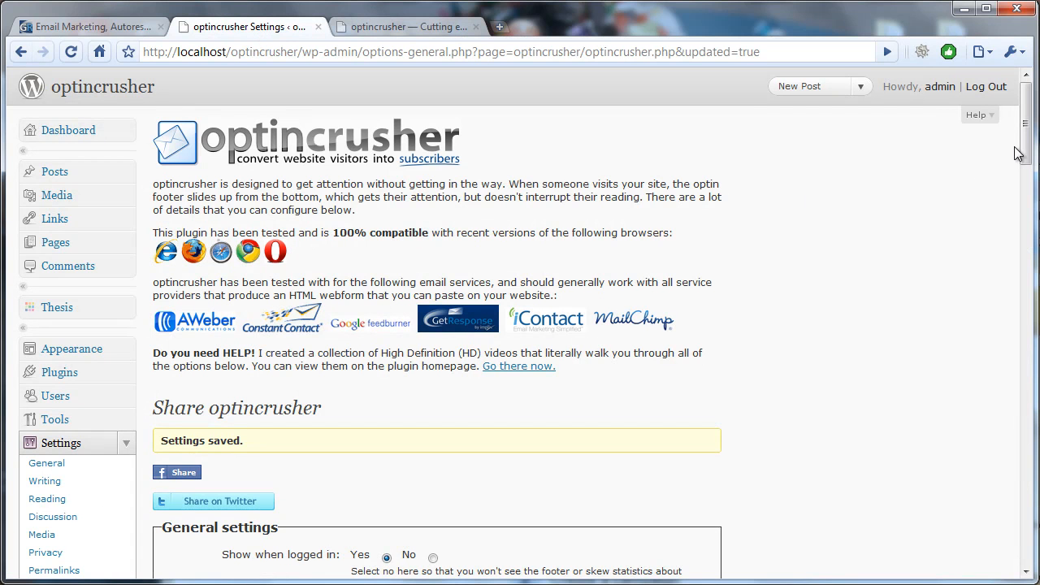
- Edit the processed optin form so its labels read Name and Email, then save all settings
scroll("down", 3)
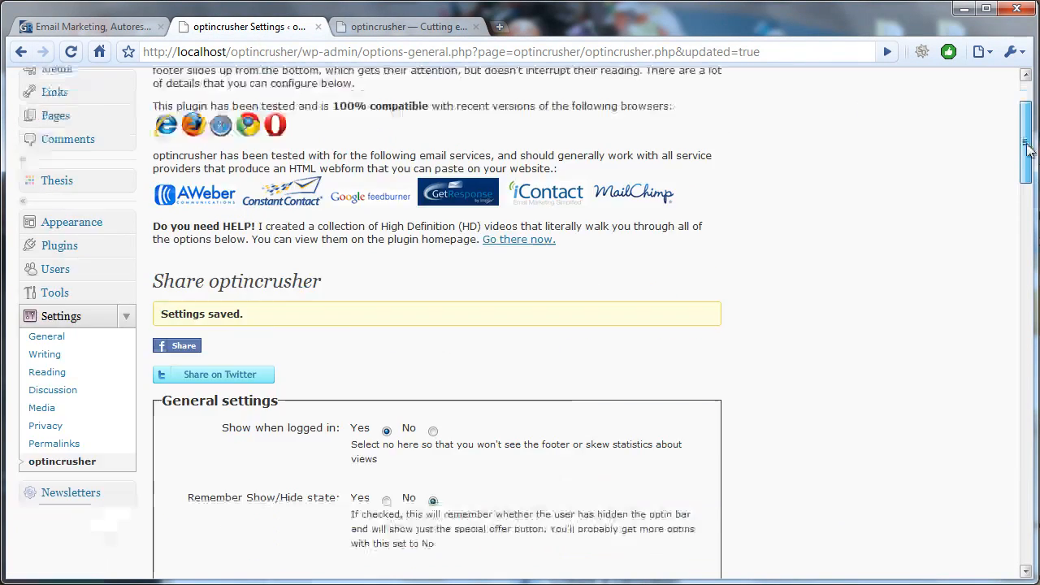
scroll("down", 3)
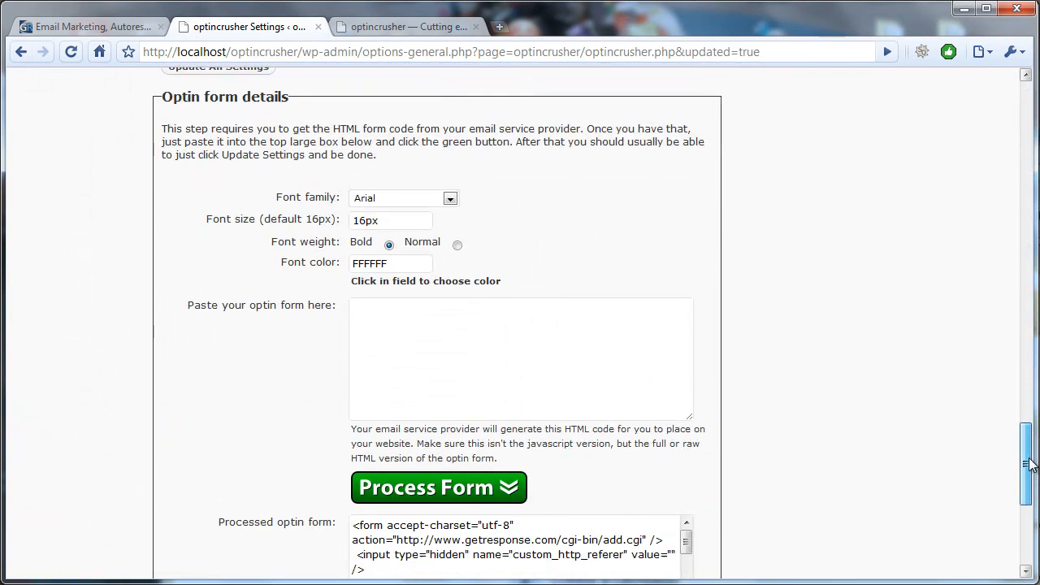
scroll("down", 3)
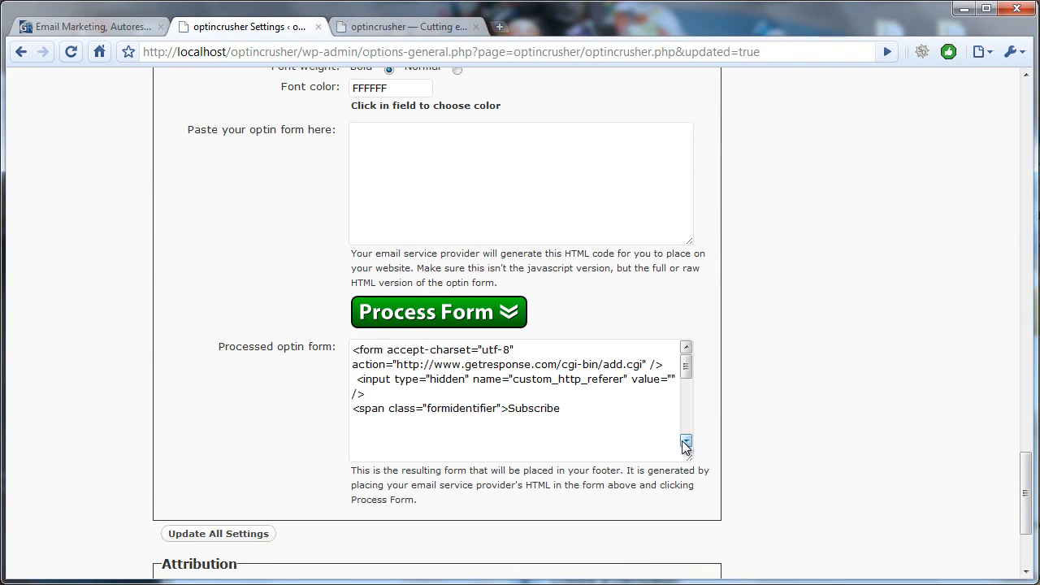
left_click(685, 442)
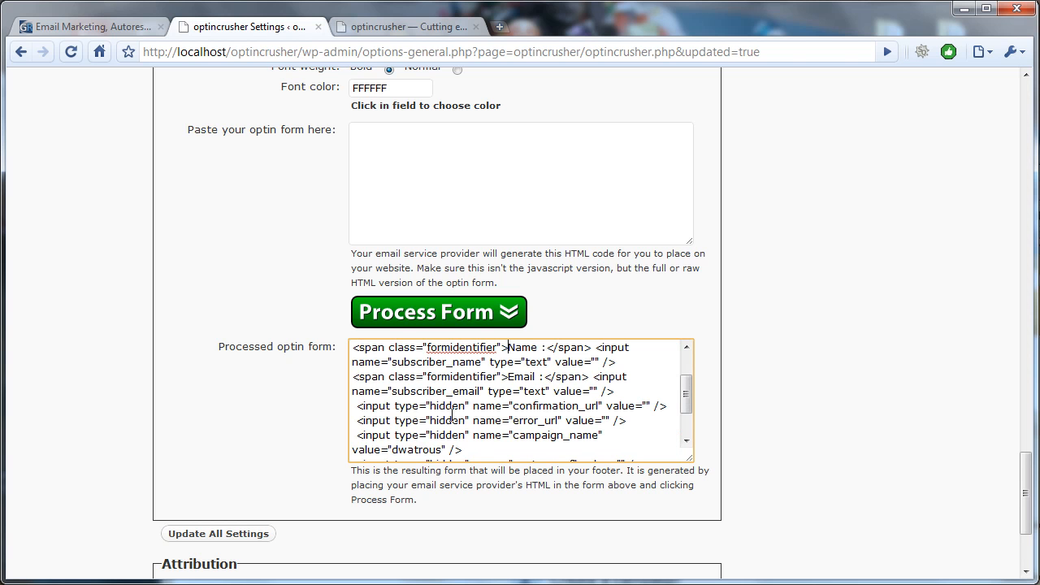
mouse_move(533, 347)
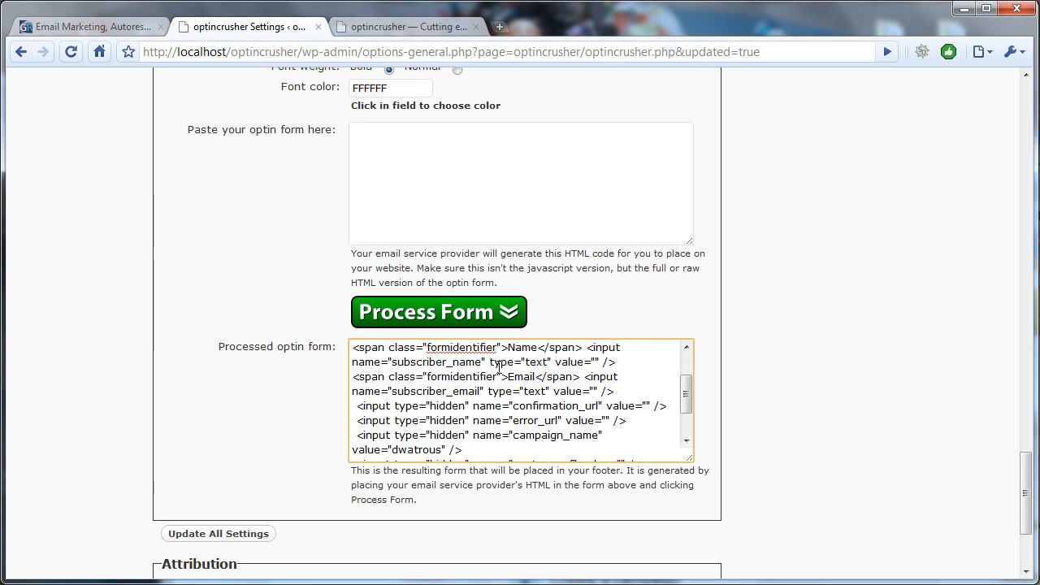
double_click(522, 377)
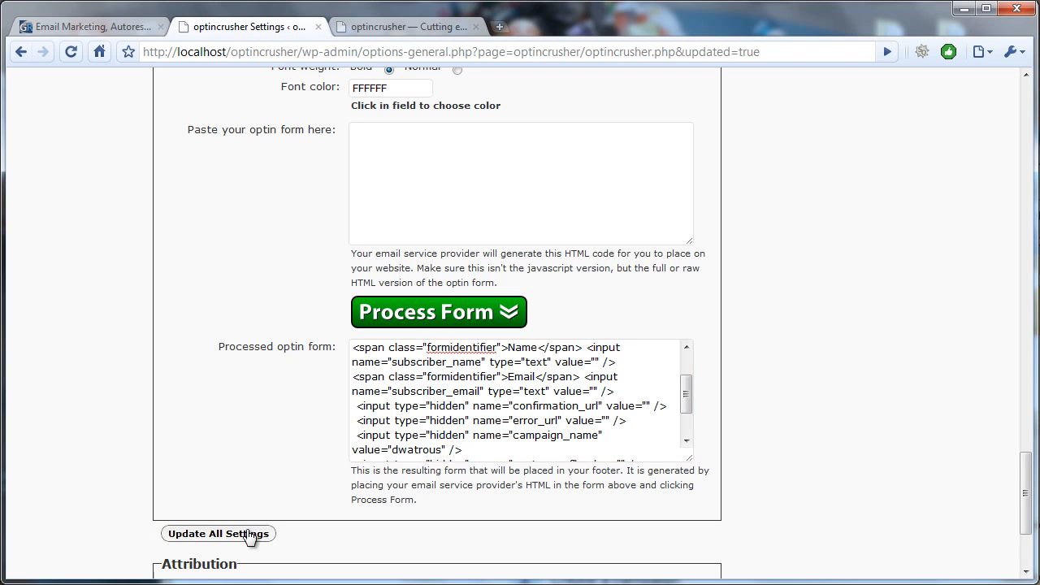
left_click(217, 533)
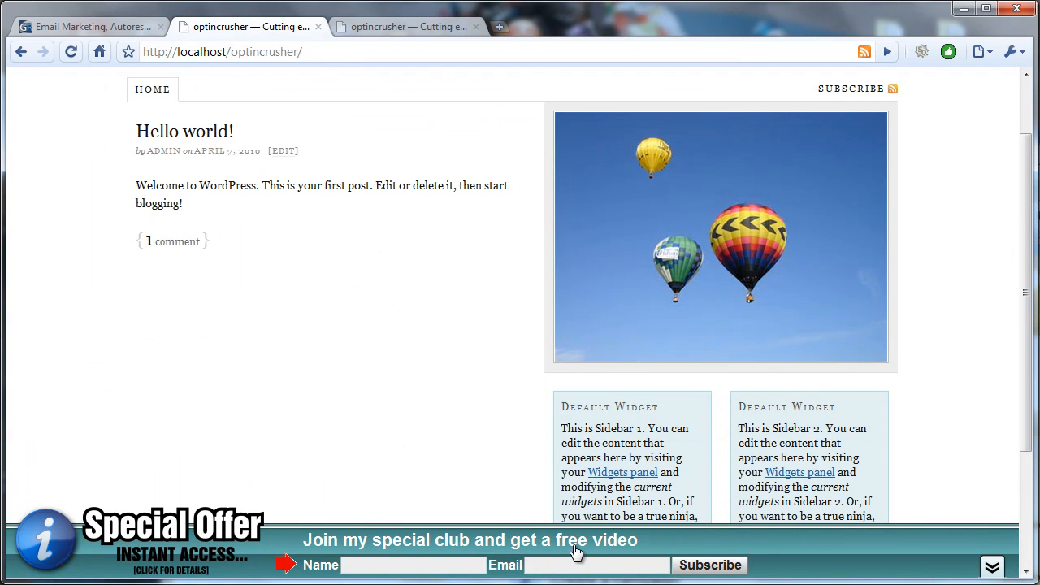
- Check the tidy Name/Email footer form on the blog, then switch to the GetResponse web form page
left_click(396, 565)
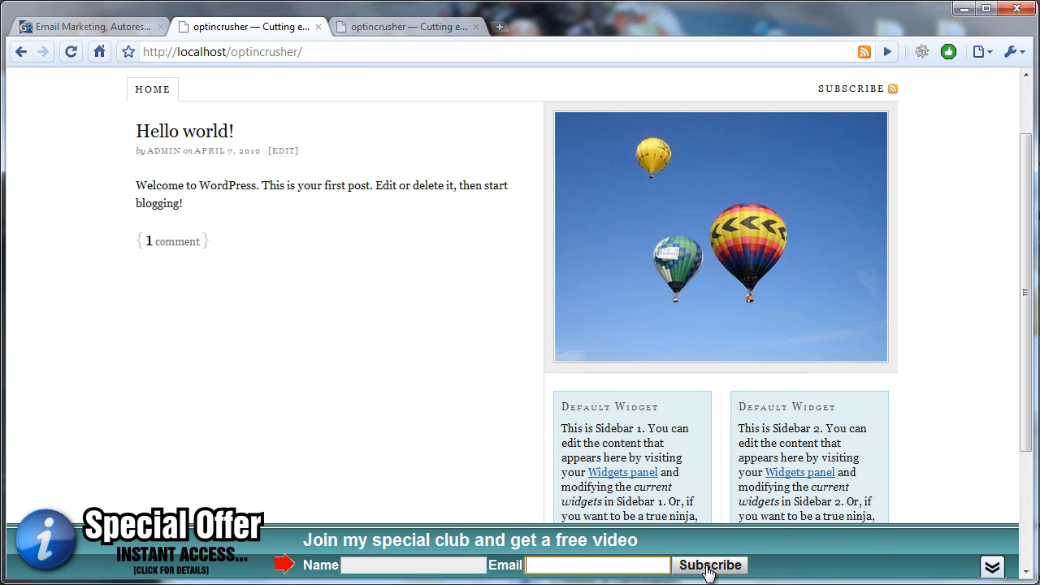
mouse_move(653, 550)
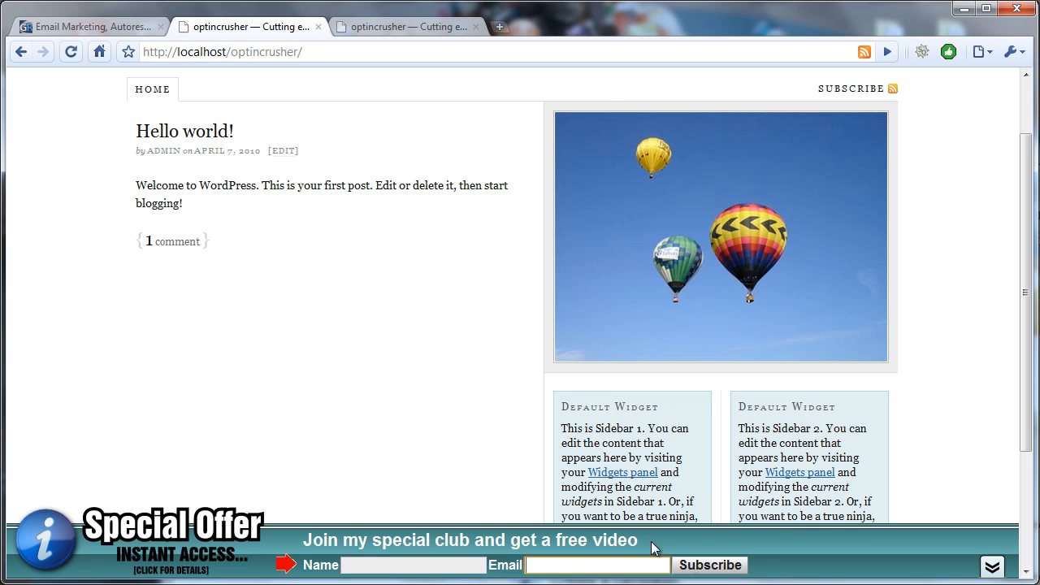
left_click(89, 26)
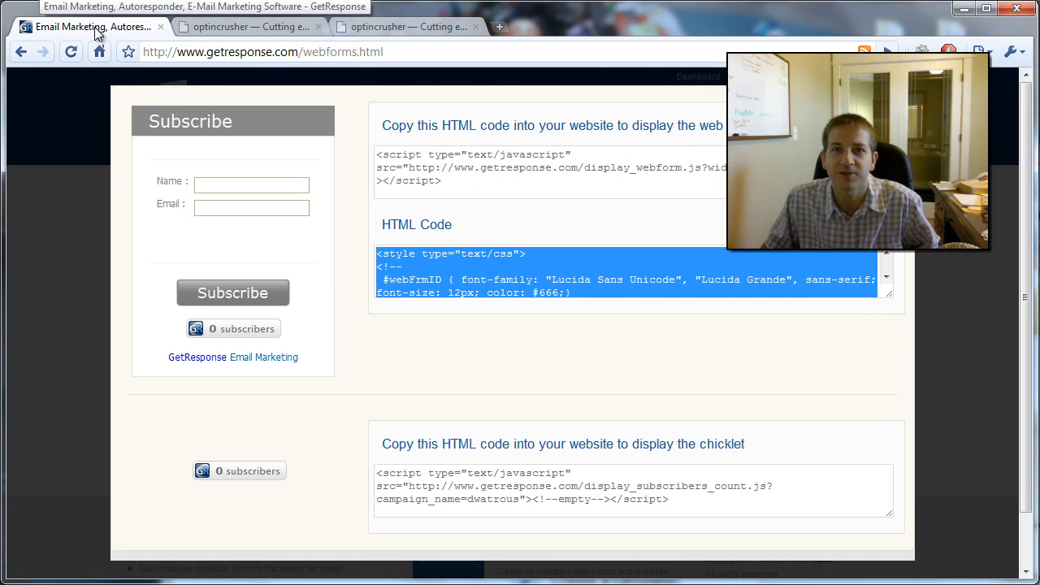